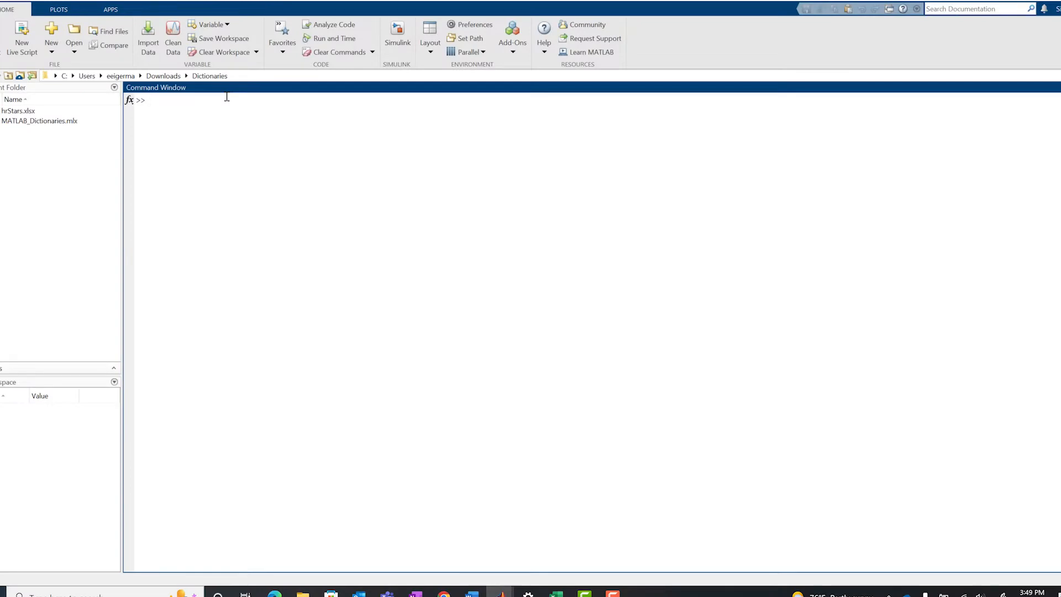
Step: Create dict1 mapping four catalogue numbers to star names and look up key 219 to get "Achird"
{"action": "left_click", "coordinate": [156, 100]}
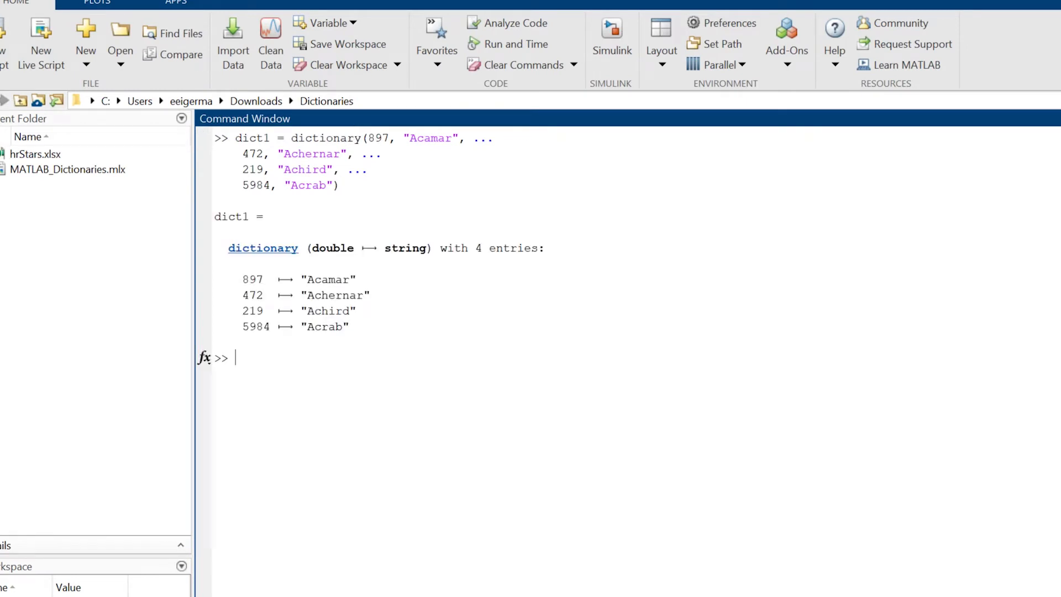
{"action": "type", "text": "dict1(219"}
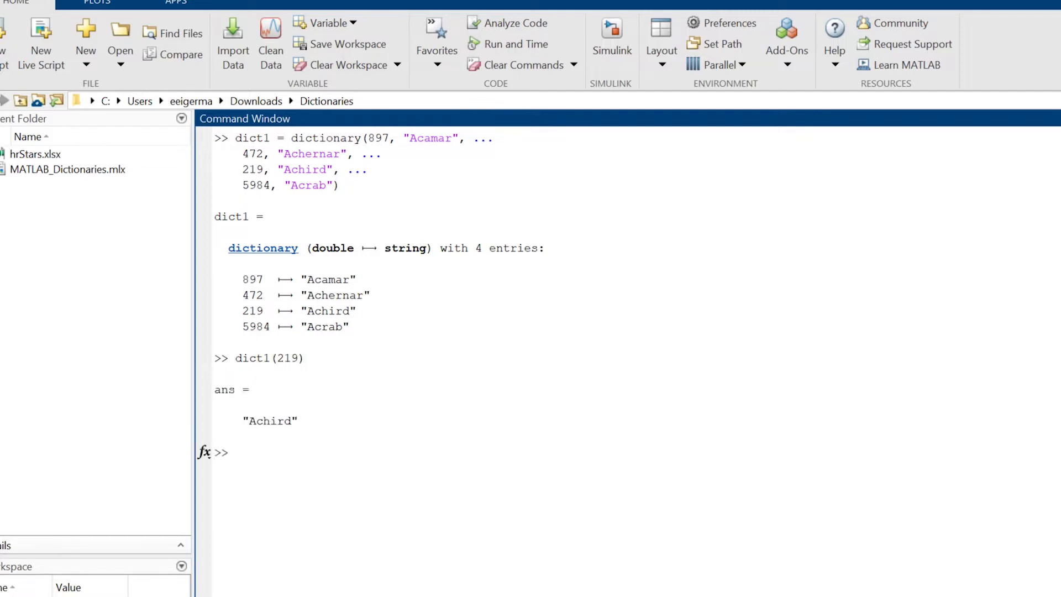
{"action": "left_click", "coordinate": [234, 452]}
{"action": "type", "text": "dict2 = dictionary("}
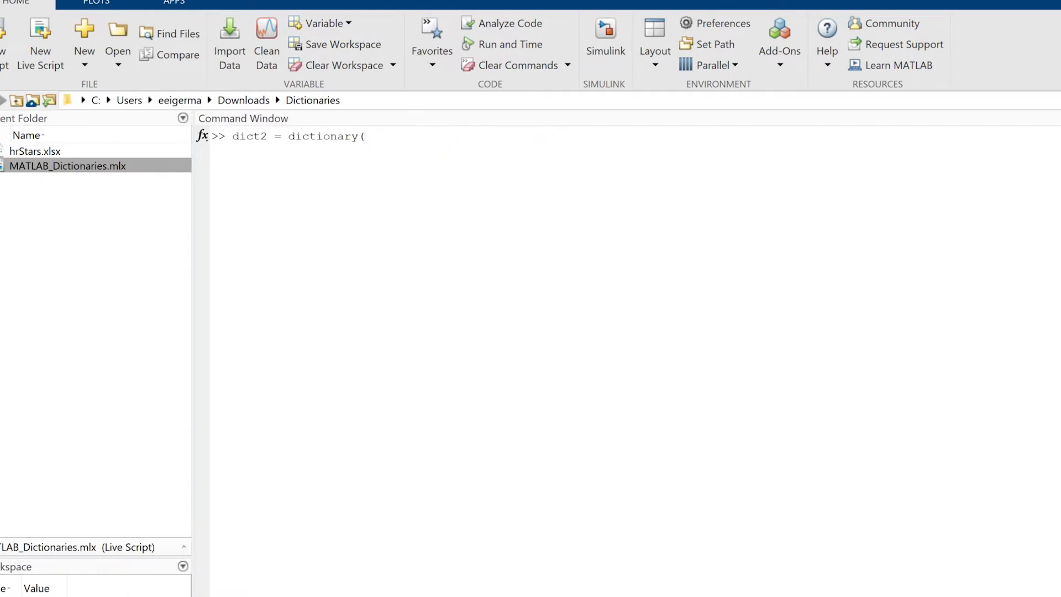
Step: Create dict2 with Fawaris, Fang, Fafnir, look up 7528, then add 3923 → "Felis"
{"action": "type", "text": "7528, \"Fawaris\", 5944, \"Fang\", 6945, \"Fafnir\")"}
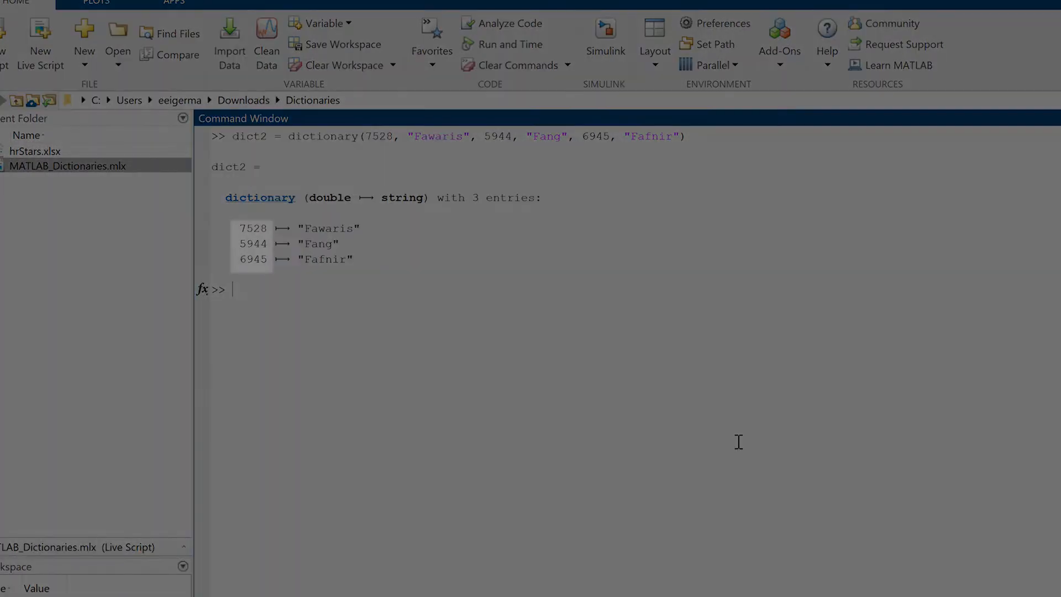
{"action": "type", "text": "dict2("}
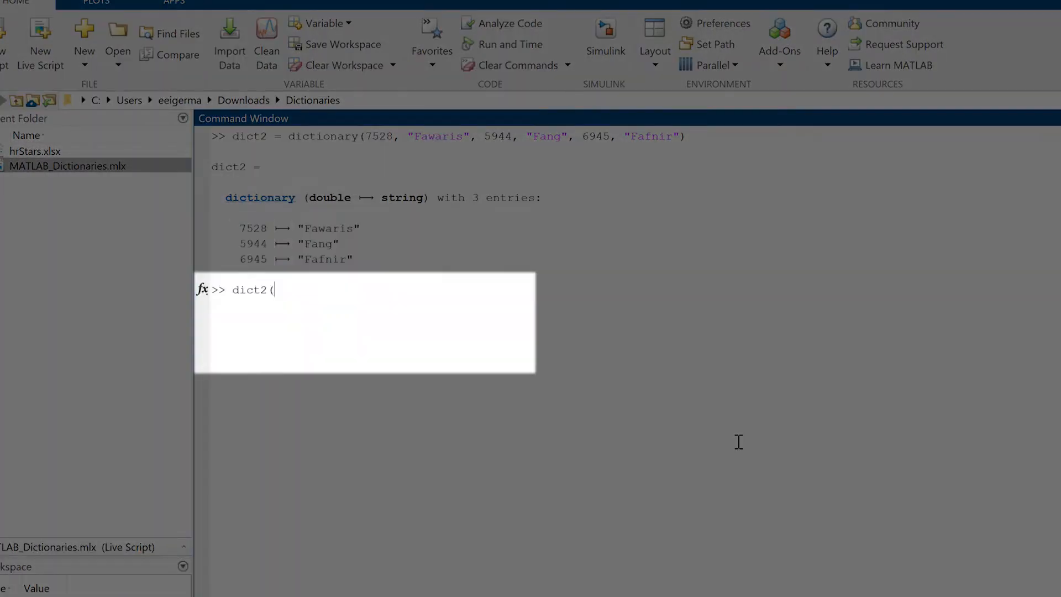
{"action": "type", "text": "7528)"}
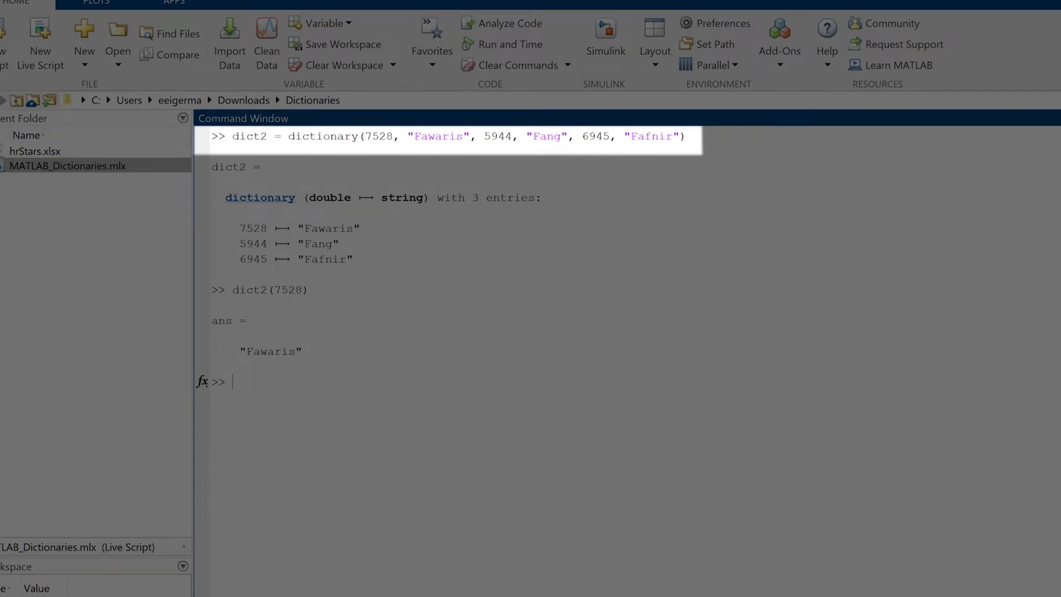
{"action": "type", "text": "dict2(3923) = \"Felis"}
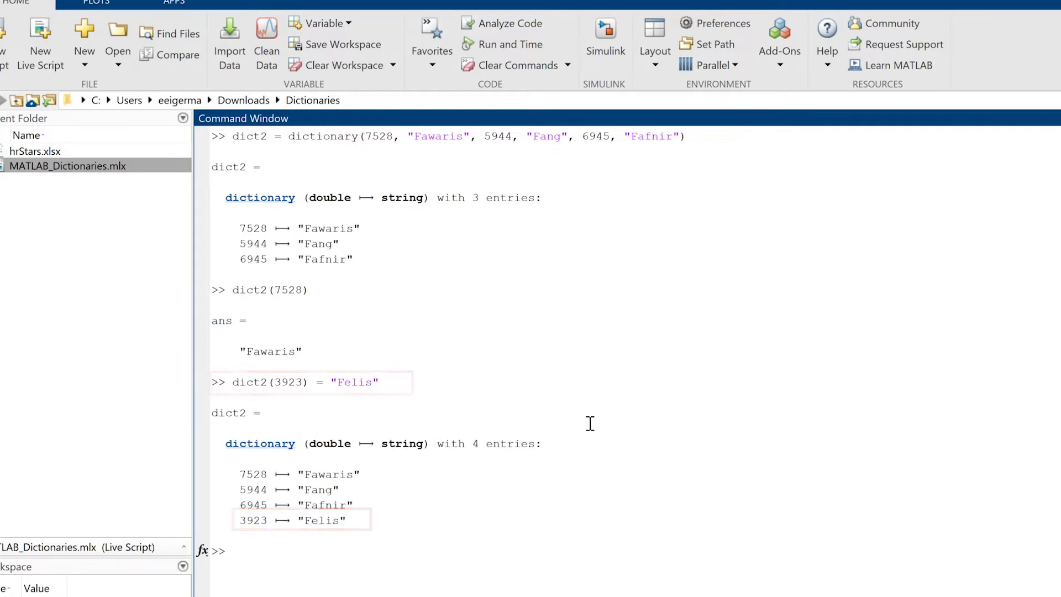
Step: Look up dict2(5944), reassign 6945 to "My Star", and build dict3 from key and value arrays
{"action": "type", "text": "dict2(5944)"}
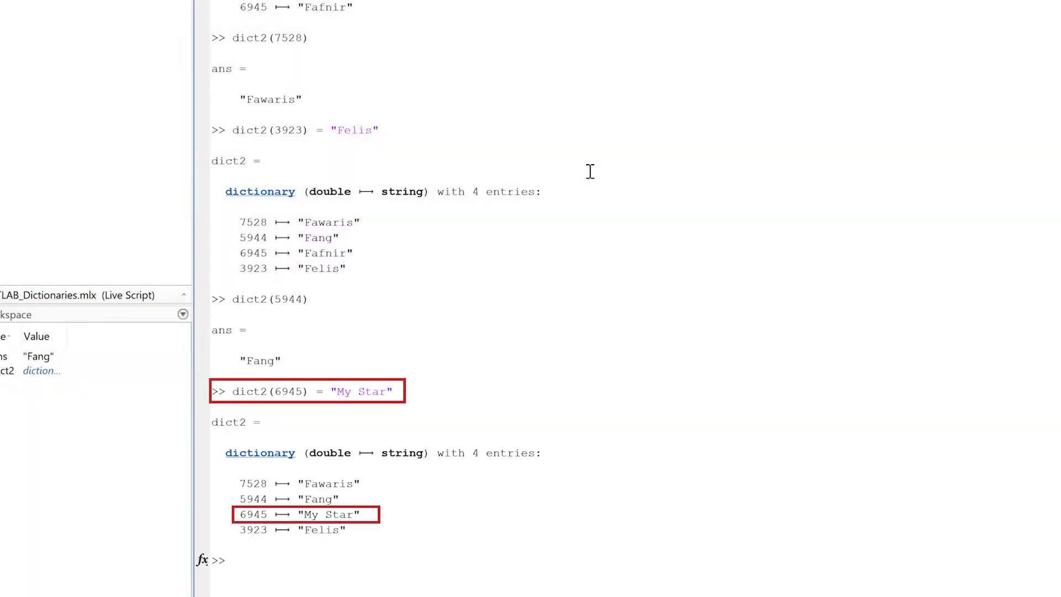
{"action": "scroll", "scroll_direction": "down", "scroll_amount": 3}
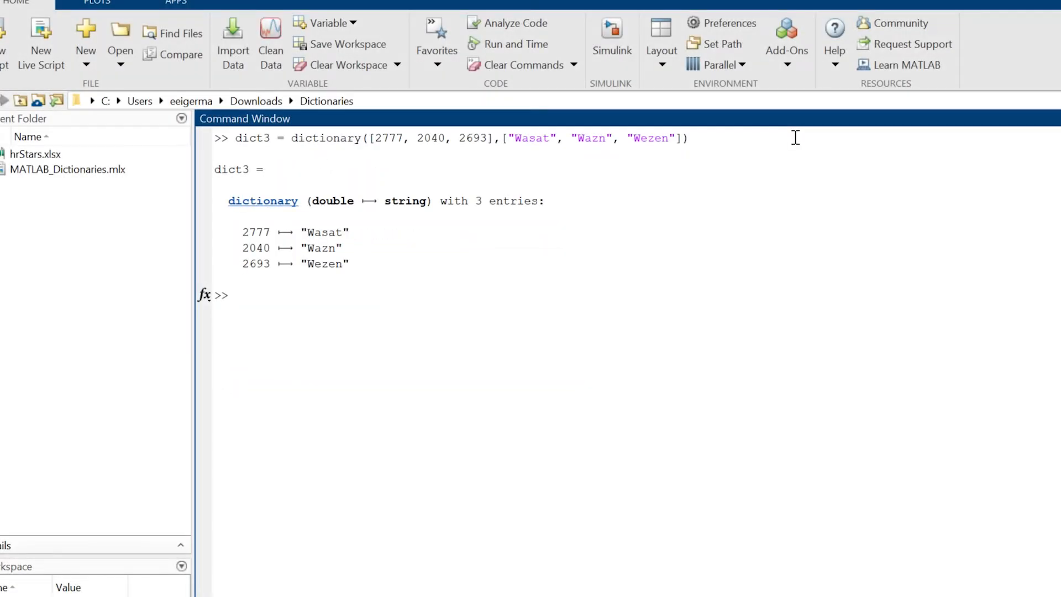
Step: Add "Unknown" → "Wurren" to dict3, rebuild it with cell-array keys, and check isKey(dict1, 897)
{"action": "type", "text": "dict3(\"Unknown\") = \"Wurren"}
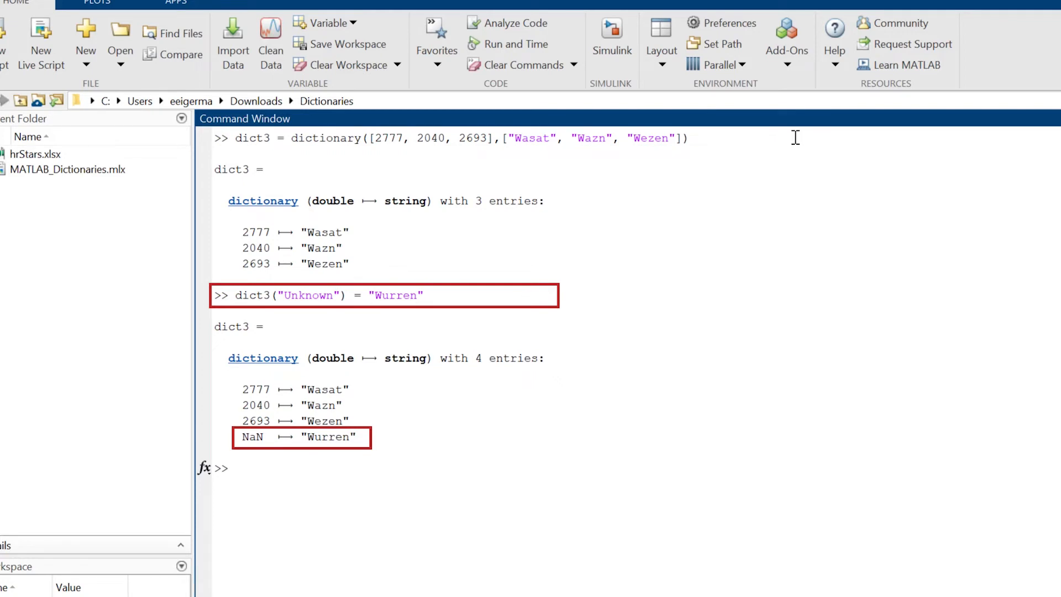
{"action": "type", "text": "dict3 = dictionary([2777, 2040, 2693],[\"Wasat\", \"Wazn\", \"Wezen\"])"}
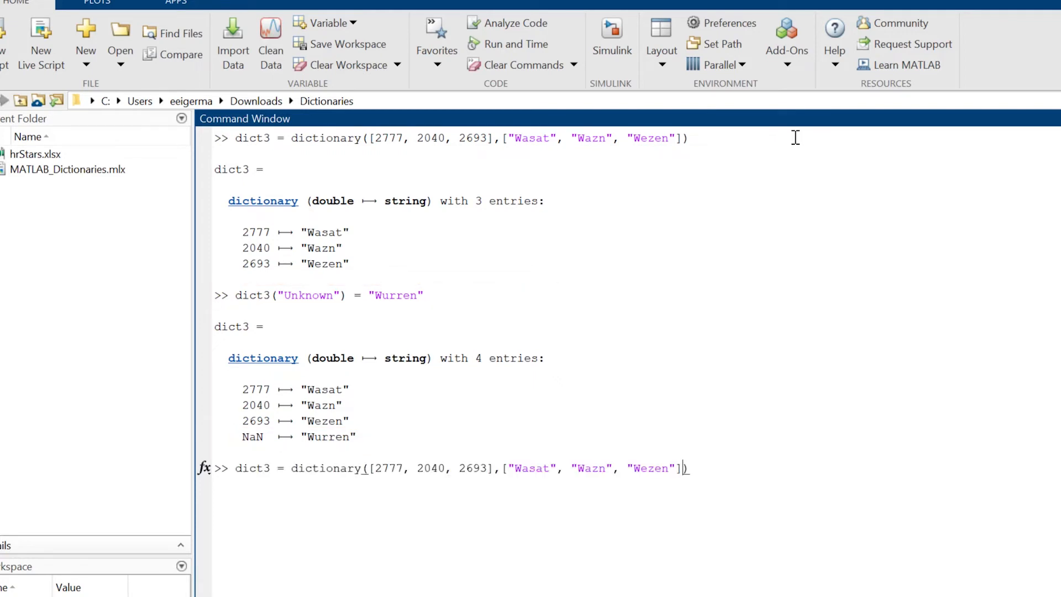
{"action": "type", "text": "{2777}, {2040}, {2693}, {\""}
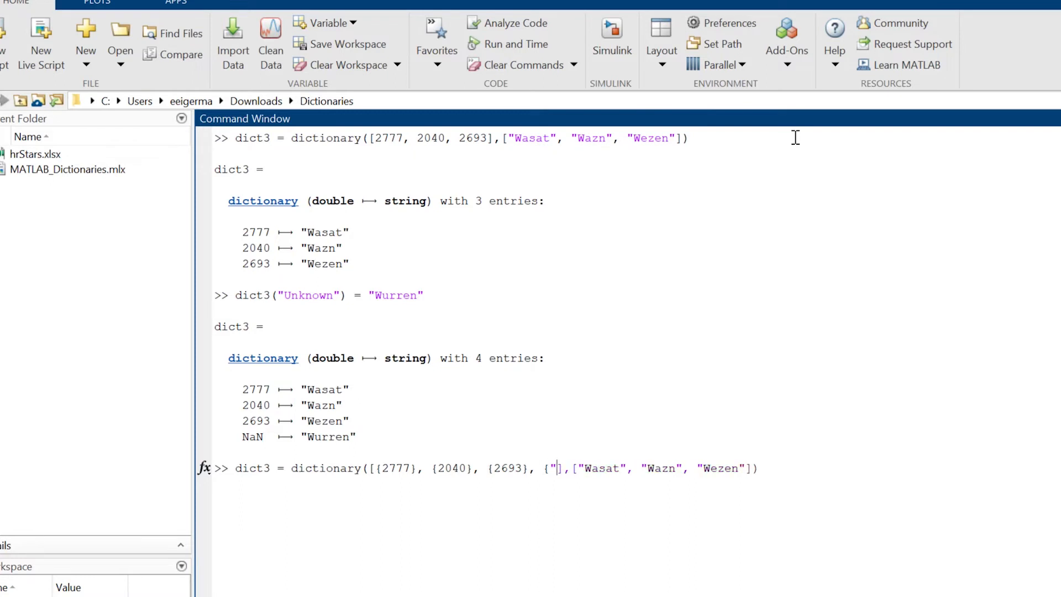
{"action": "type", "text": "unknown"}
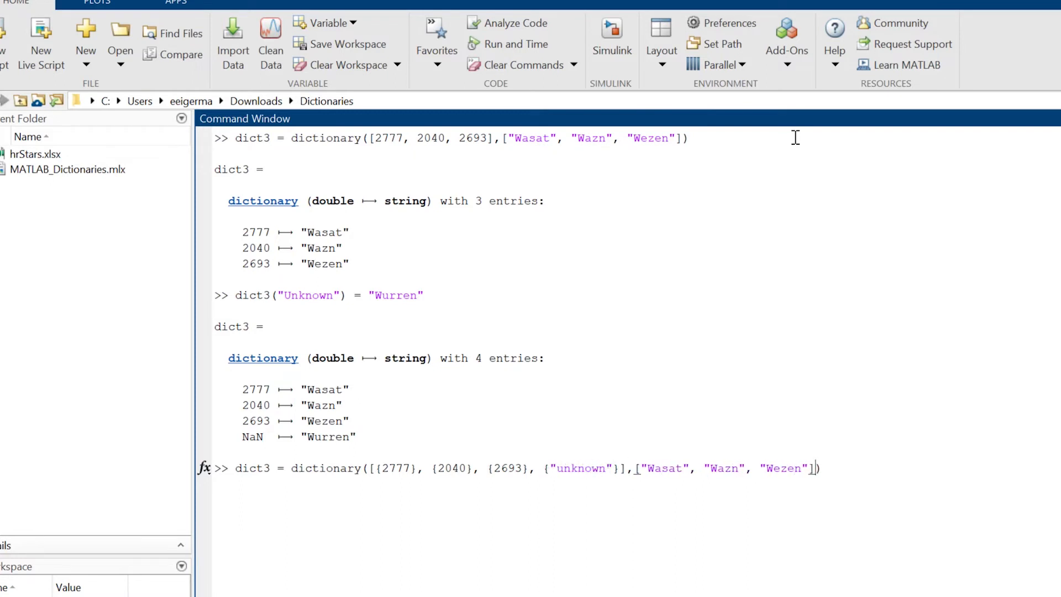
{"action": "type", "text": ", \"Wurren\""}
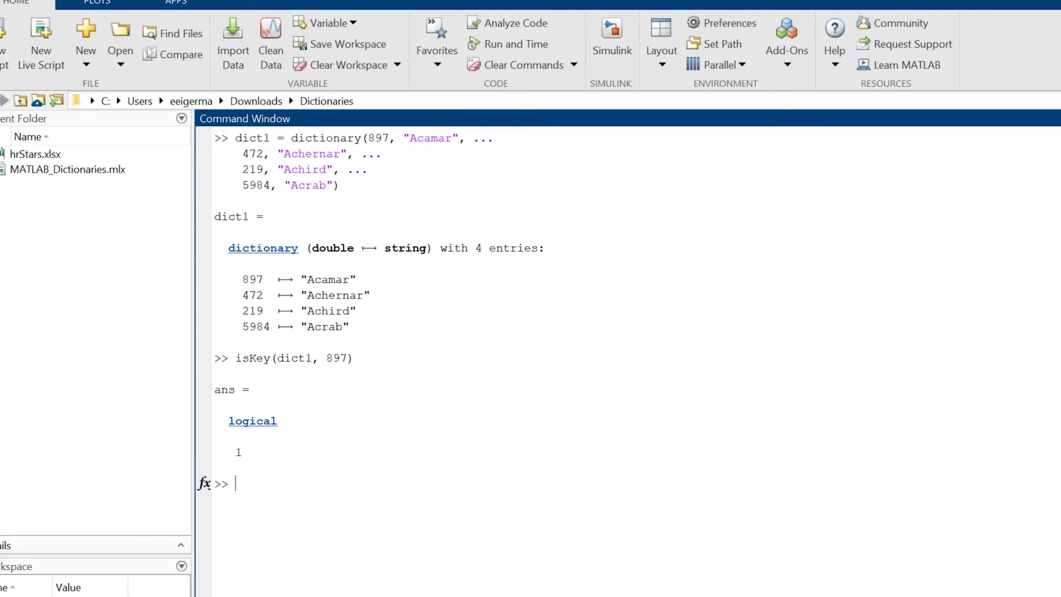
Step: Report numEntries(dict1) as 4 and list dict1's keys and values
{"action": "type", "text": "numE"}
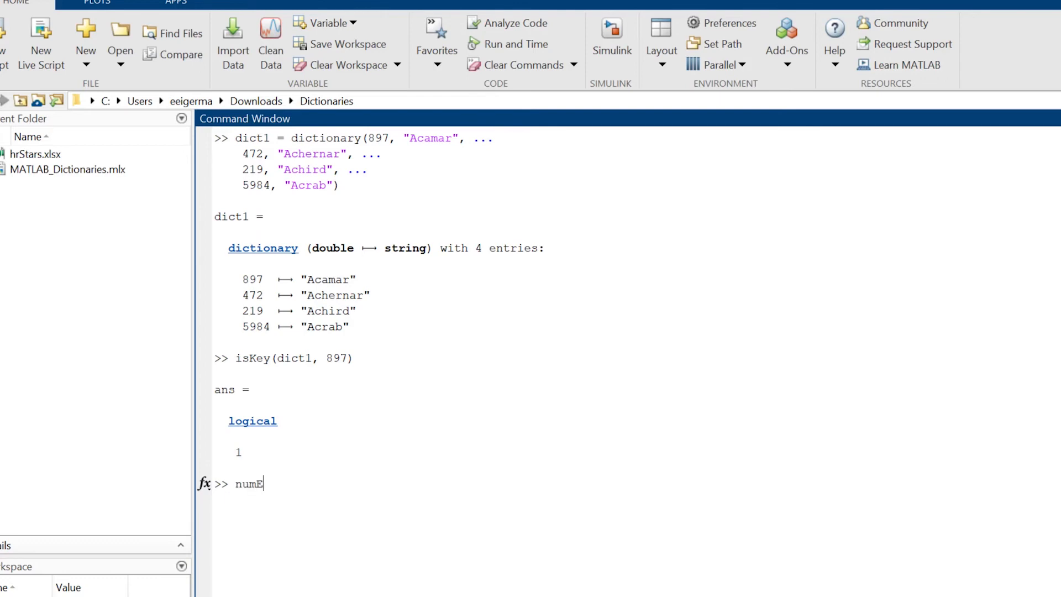
{"action": "type", "text": "ntries(dict1"}
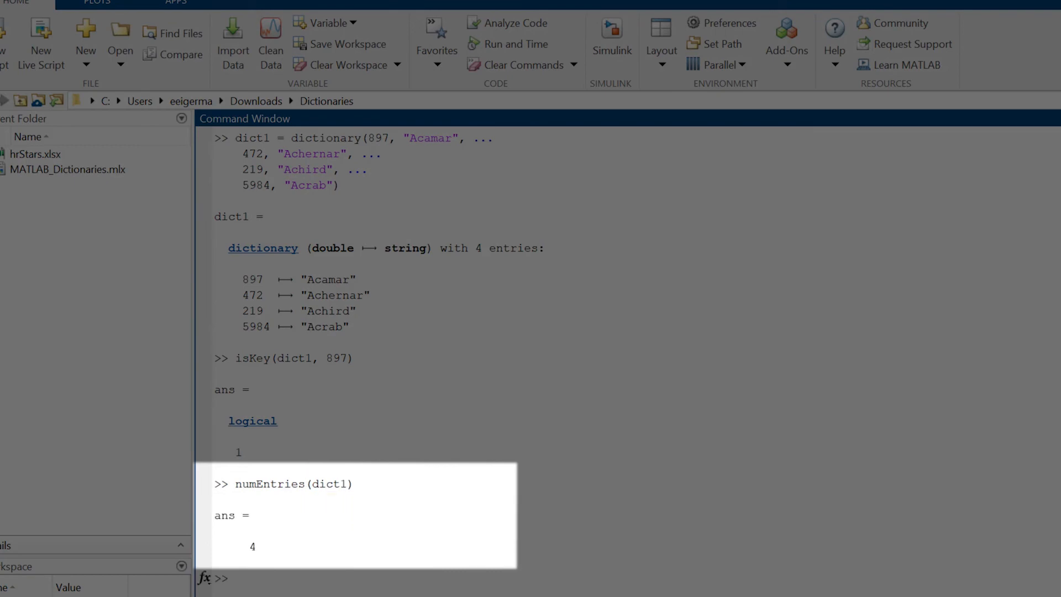
{"action": "type", "text": "keys("}
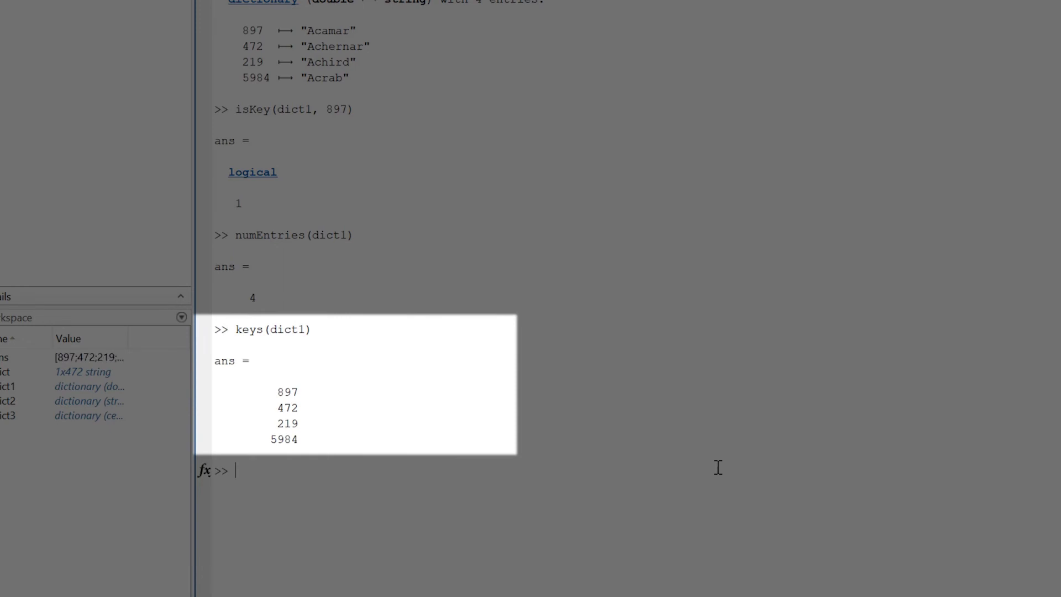
{"action": "type", "text": "values(di"}
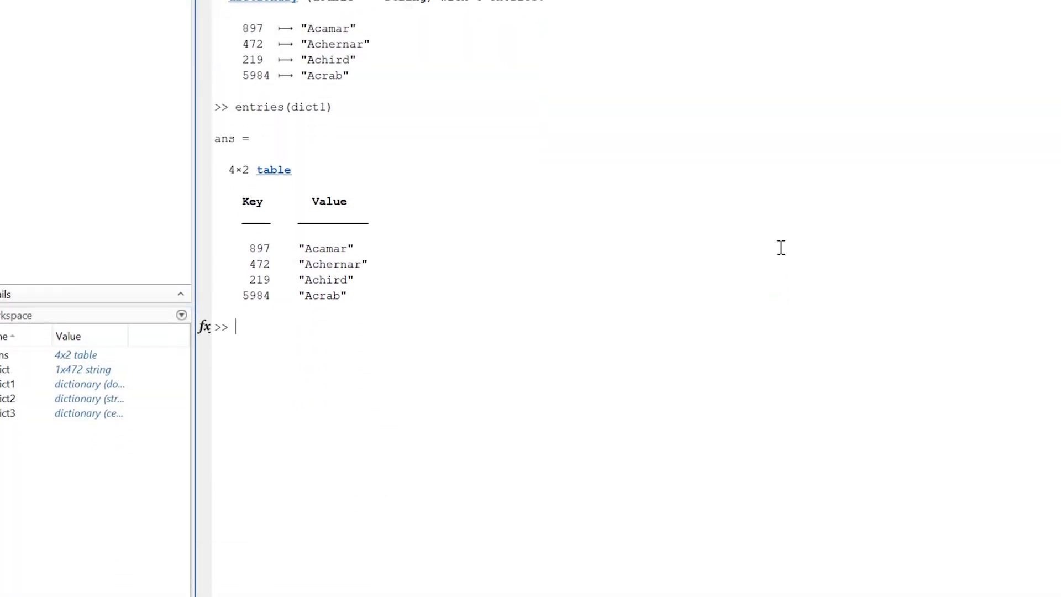
Step: Show entries(dict1) as a key–value table and load hrStars.xlsx as a 332×6 table
{"action": "type", "text": "entries(dict1, \"st"}
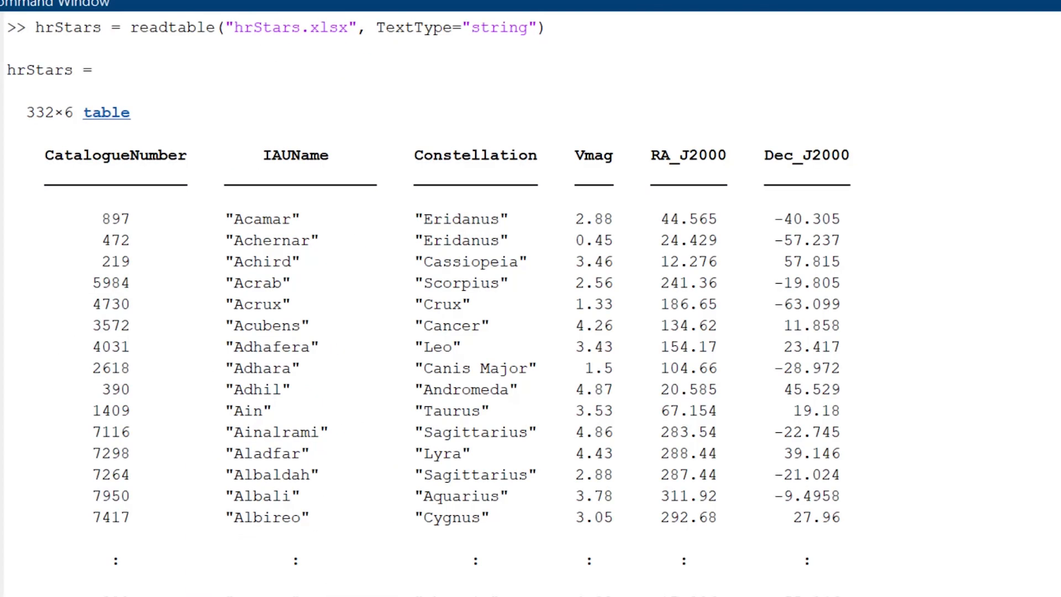
{"action": "scroll", "scroll_direction": "down", "scroll_amount": 3}
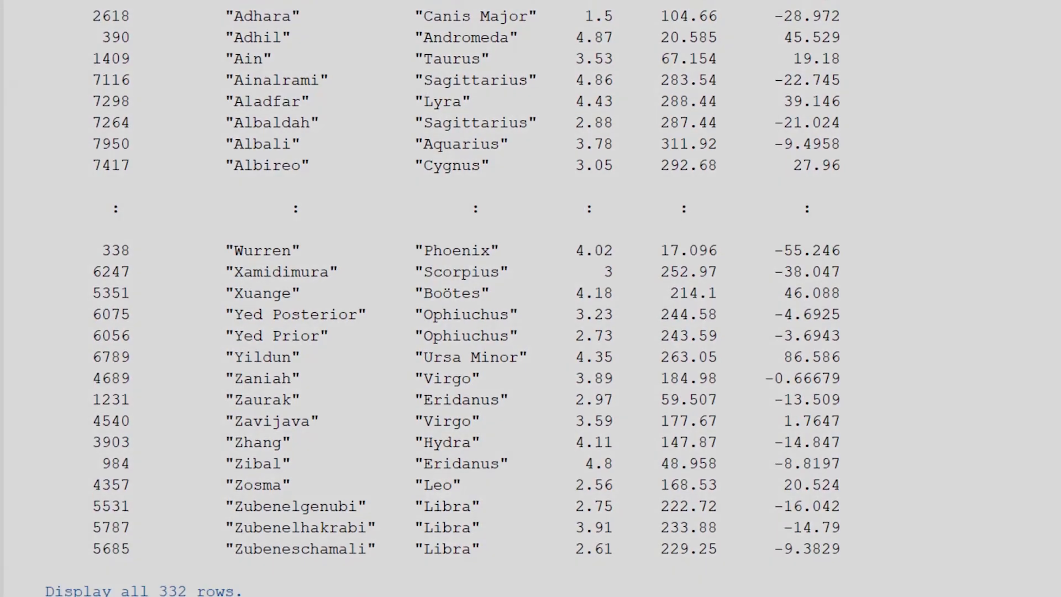